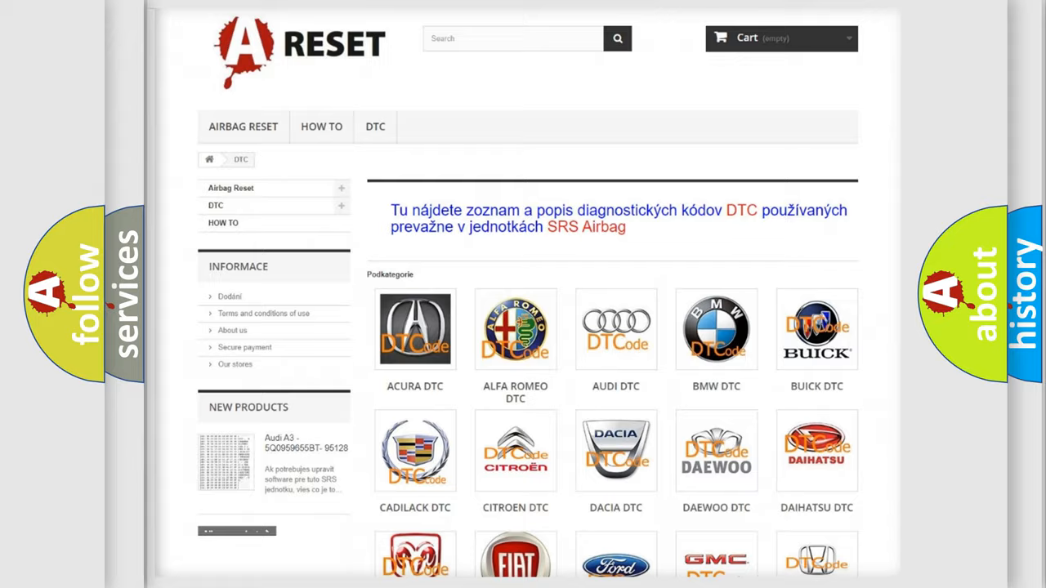
- Browse the DTC brand grid, open Lincoln, and scroll through its trouble code list
scroll("down", 3)
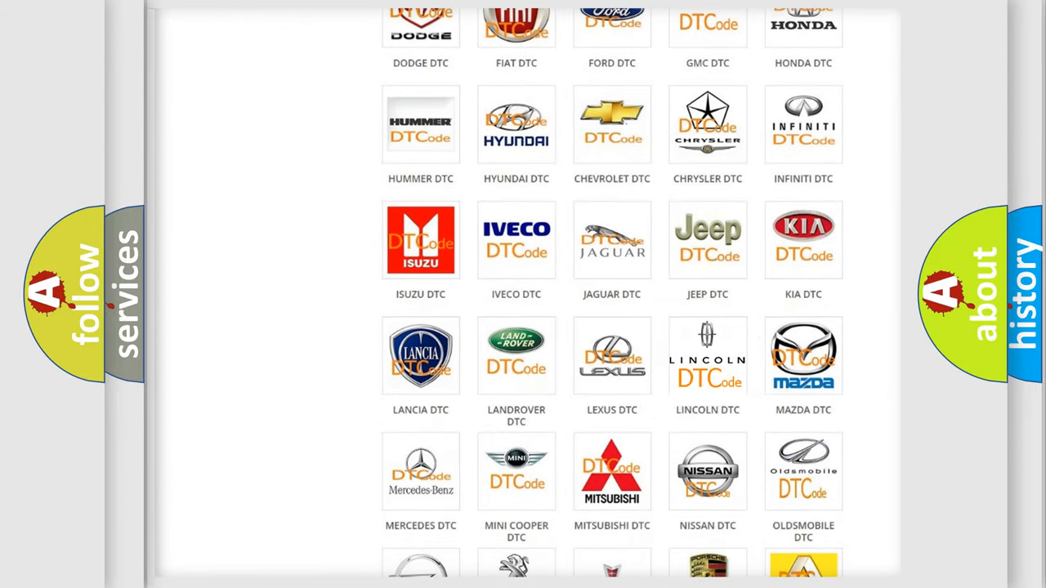
left_click(707, 356)
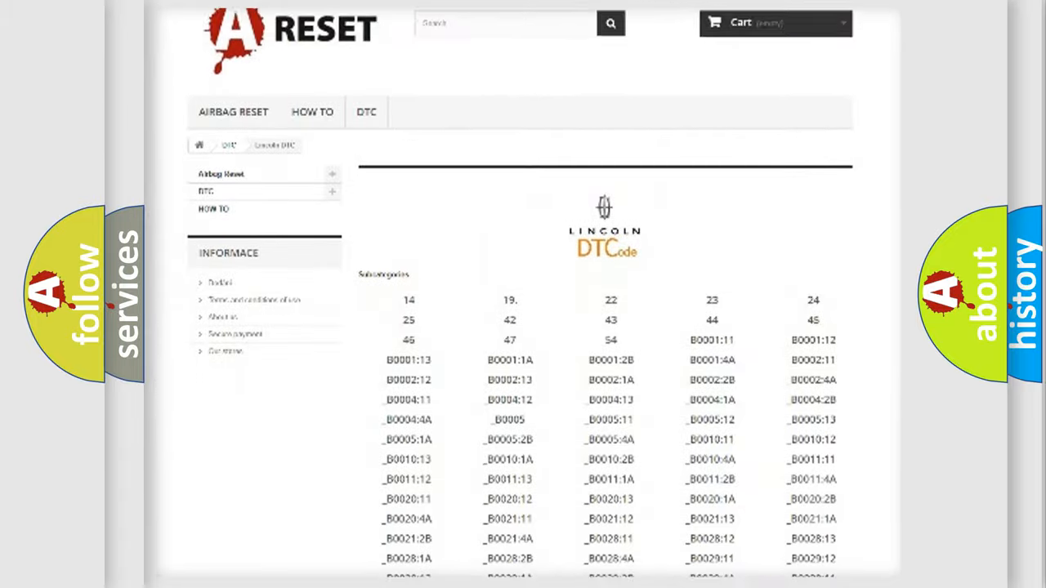
scroll("down", 3)
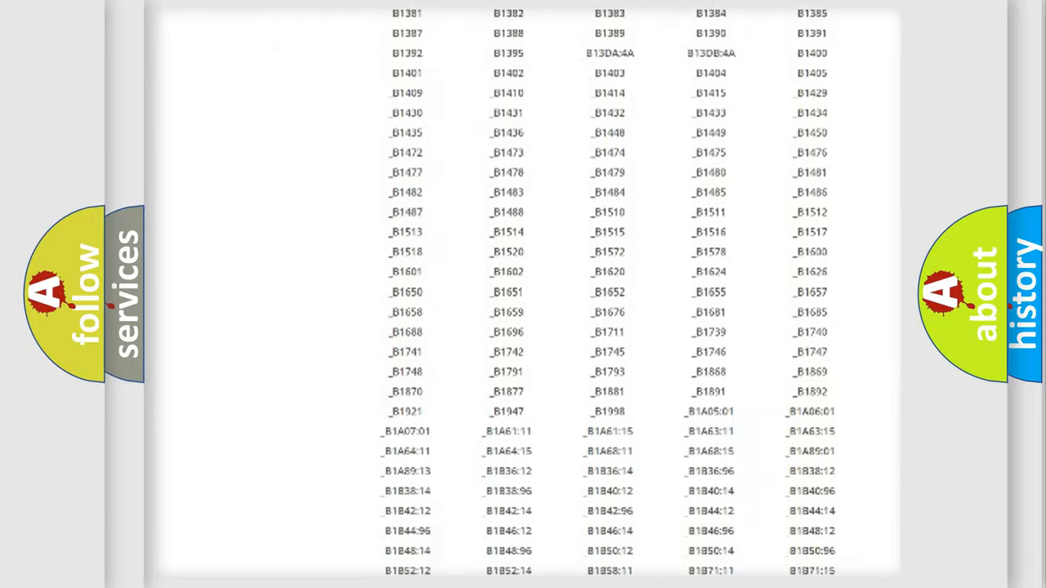
scroll("up", 3)
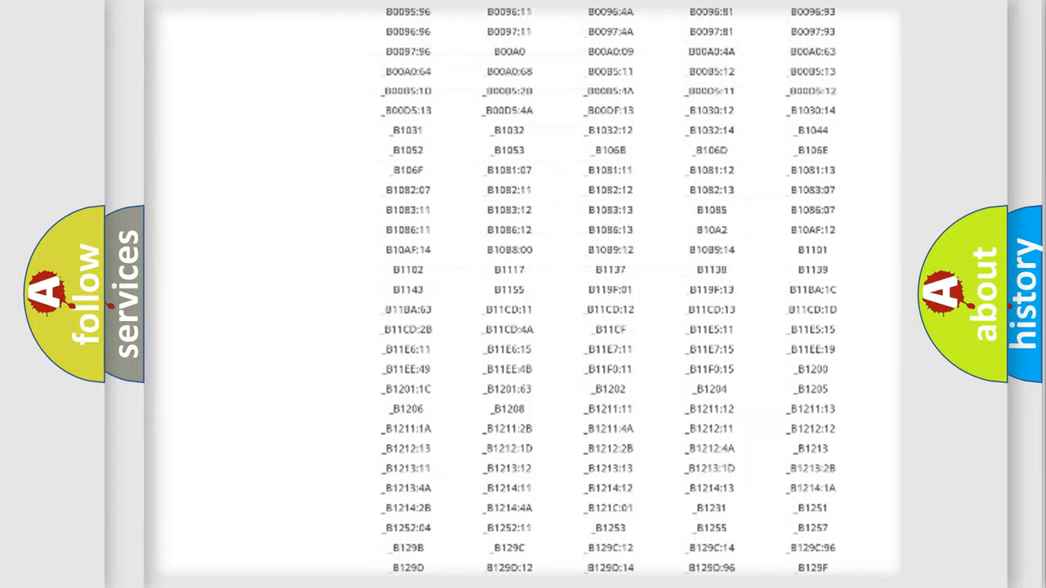
scroll("up", 3)
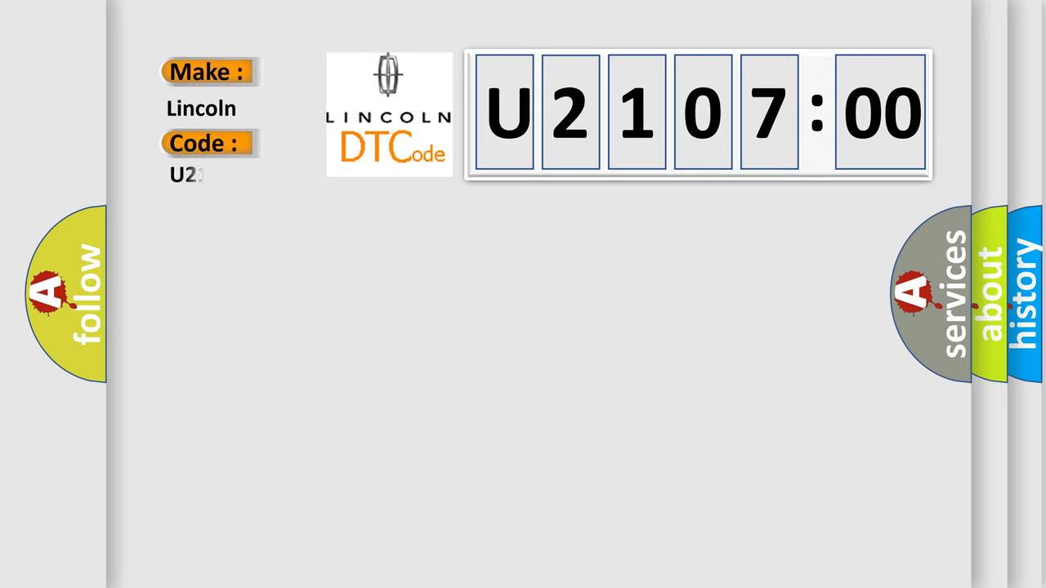
- Enter the remaining digits 10700 so the Lincoln card's Code field reads U210700
type("10700")
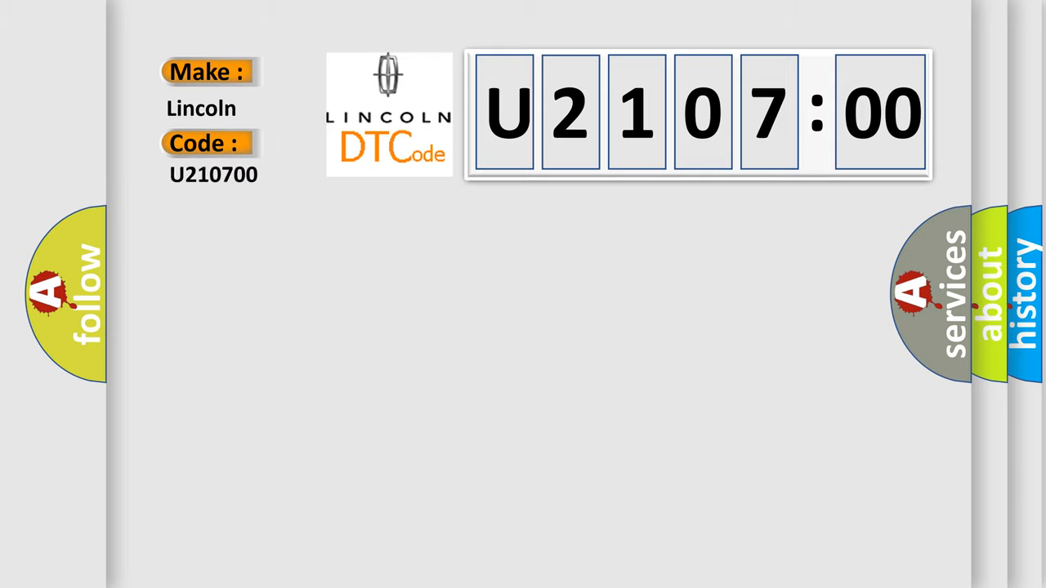